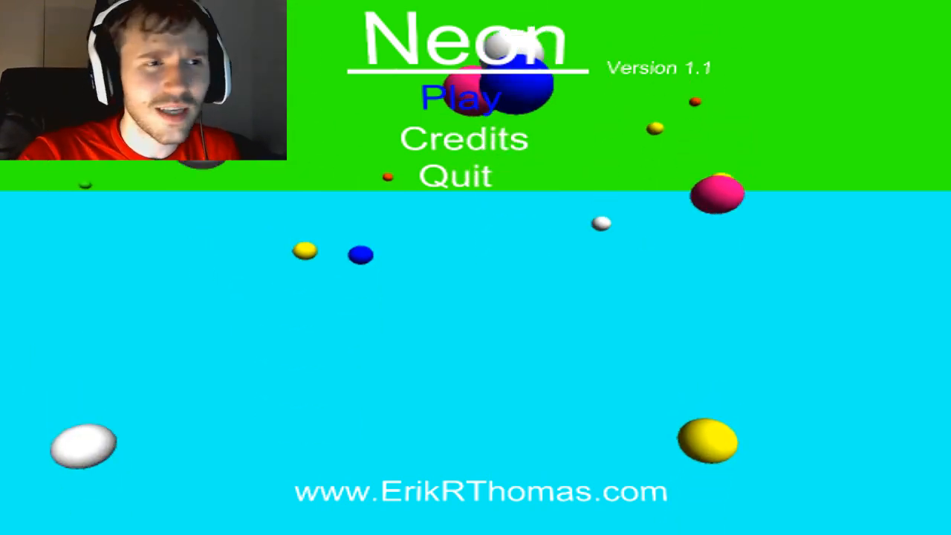
Step: Start a new run from the main menu, entering the first-person yellow corridor level
click(457, 98)
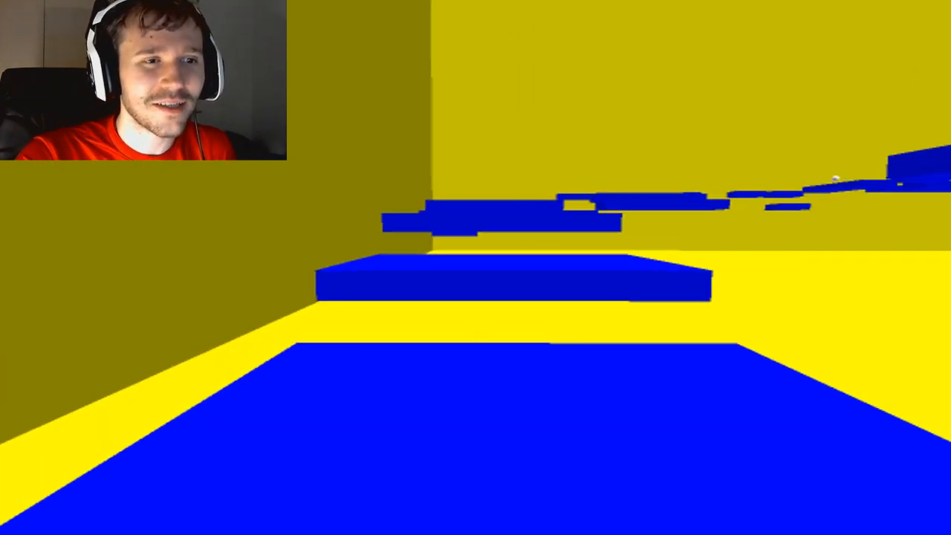